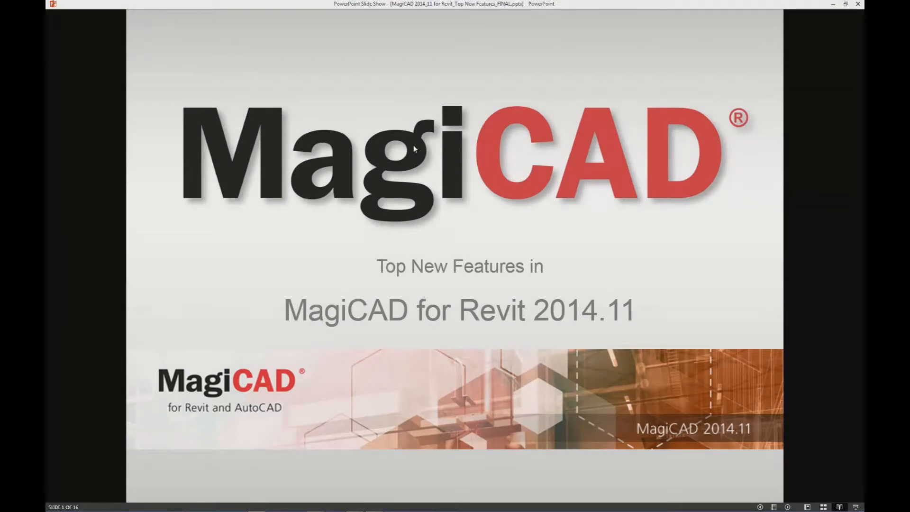
Leave the MagiCAD for Revit 2014.11 title slide so the ventilation floor plan shows
key(Right)
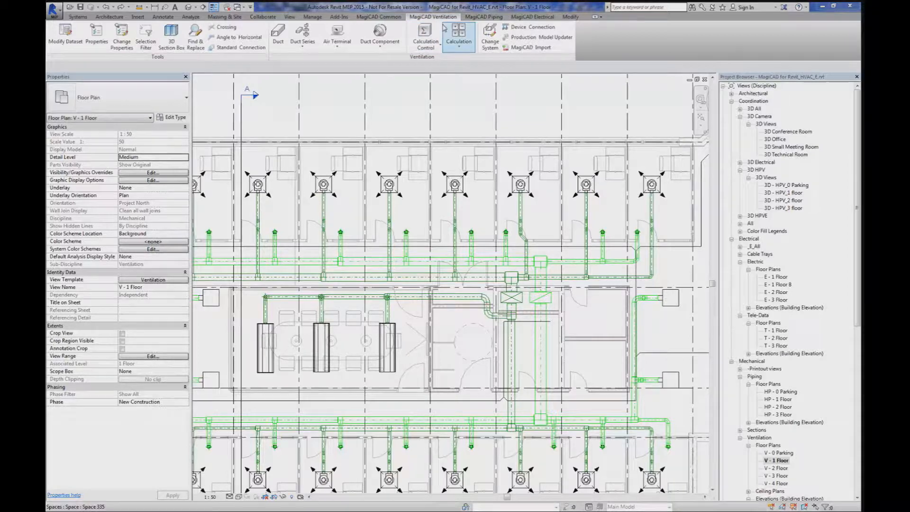
Choose Space Sound Calculation from the MagiCAD Ventilation Calculation dropdown
click(457, 36)
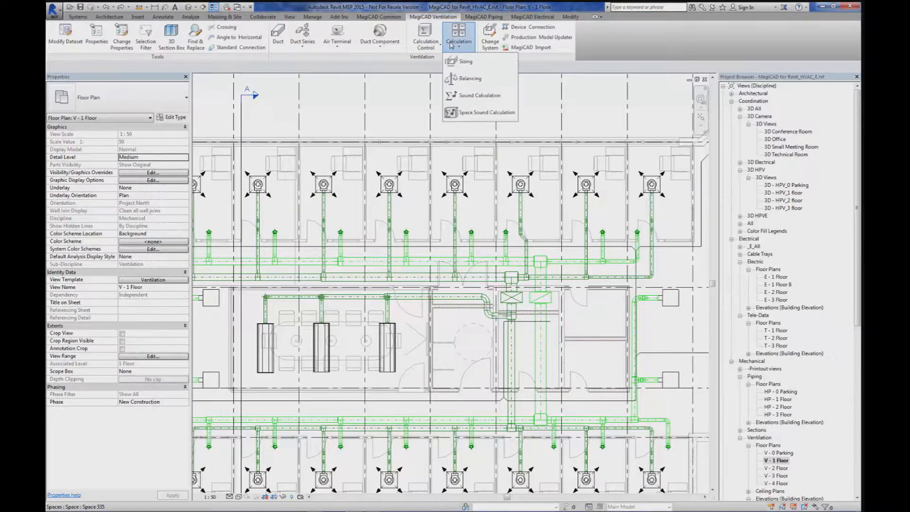
mouse_move(486, 112)
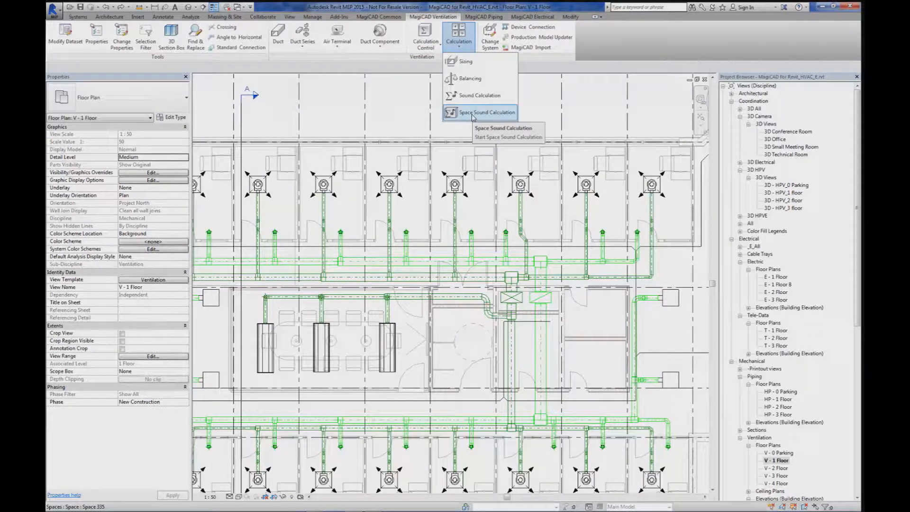
click(486, 111)
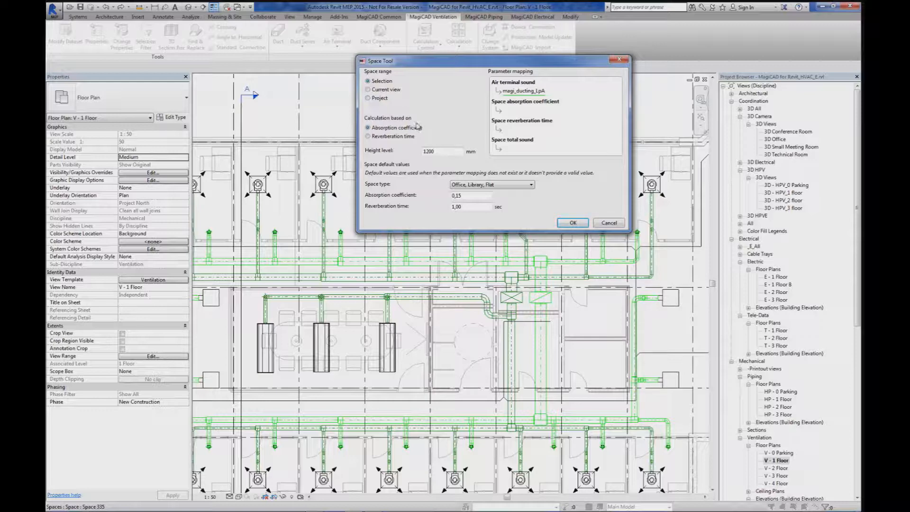
mouse_move(439, 130)
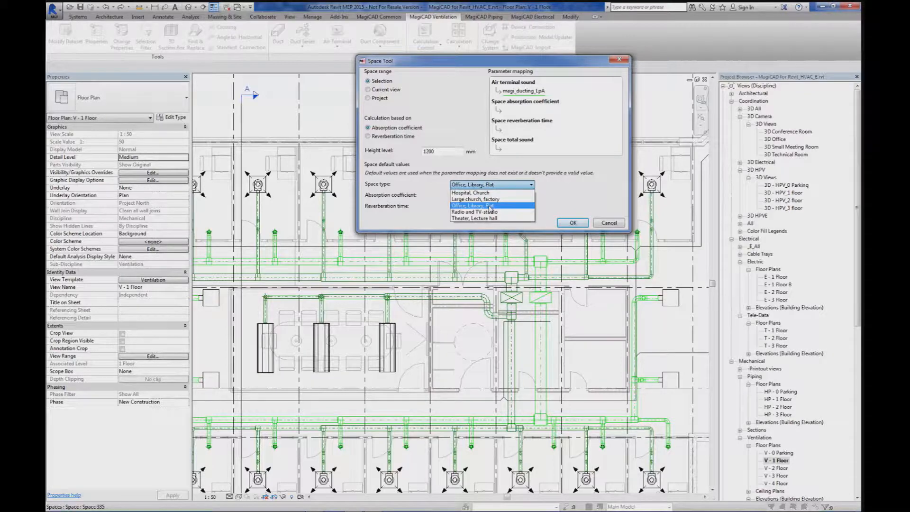
Review the default Space type list, then edit Reverberation time to 1.2 sec
click(473, 205)
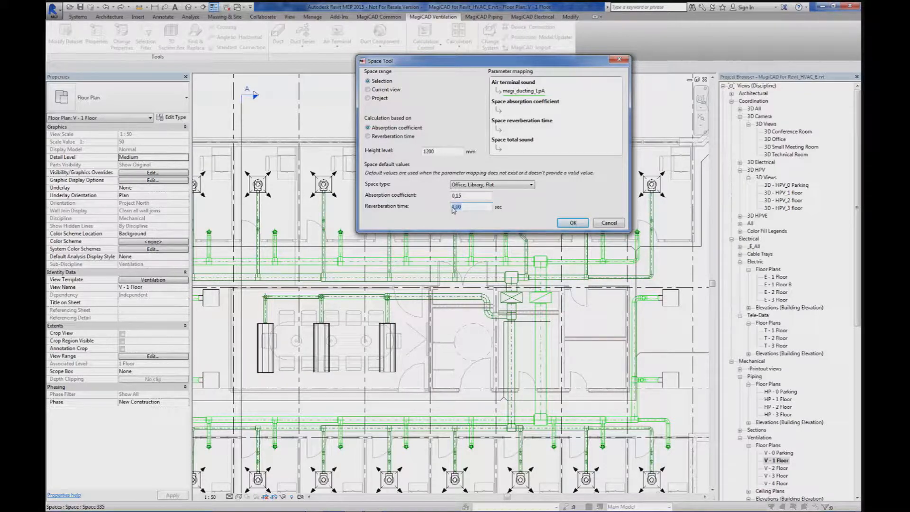
click(467, 206)
text(1,2)
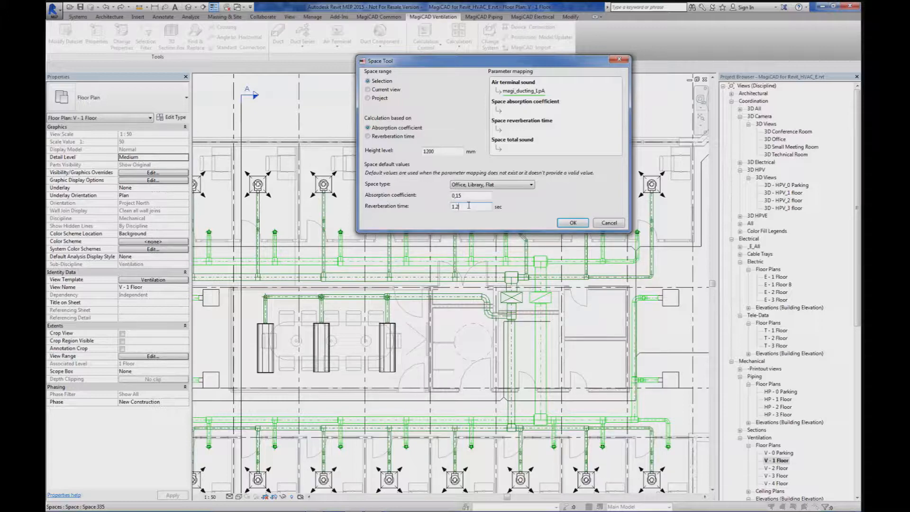
mouse_move(468, 119)
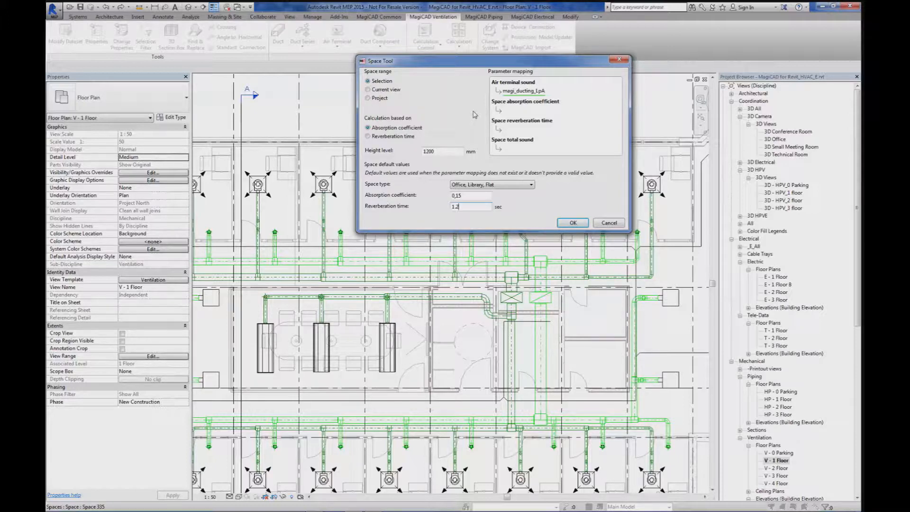
Inspect the absorption coefficient and reverberation time parameter mappings, then cancel the Space Tool
click(525, 91)
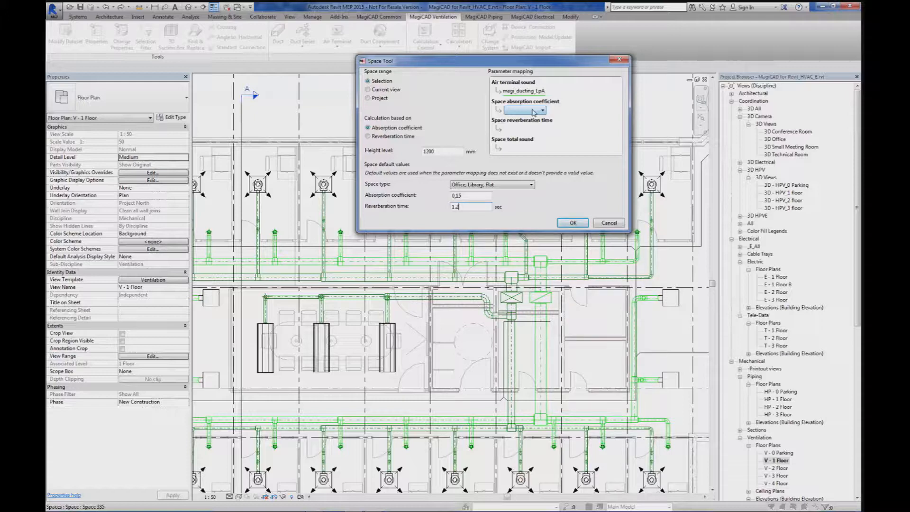
click(543, 110)
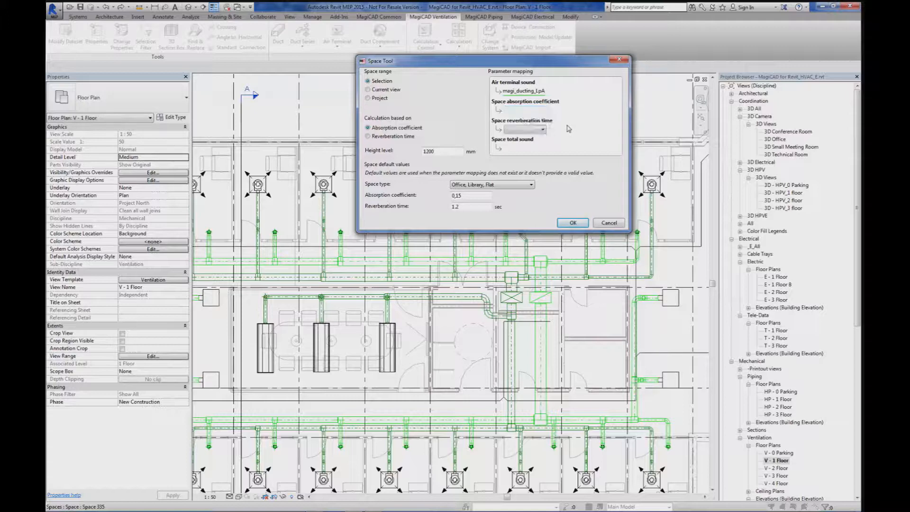
click(517, 129)
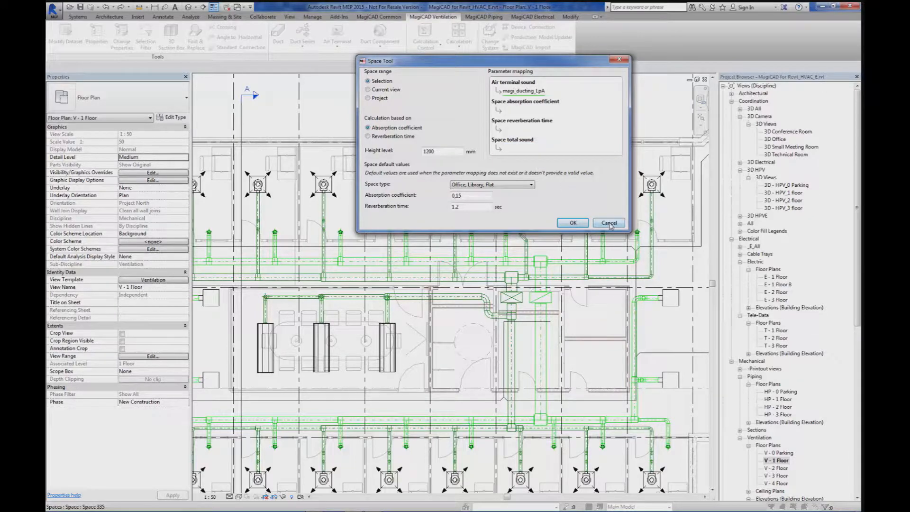
click(609, 223)
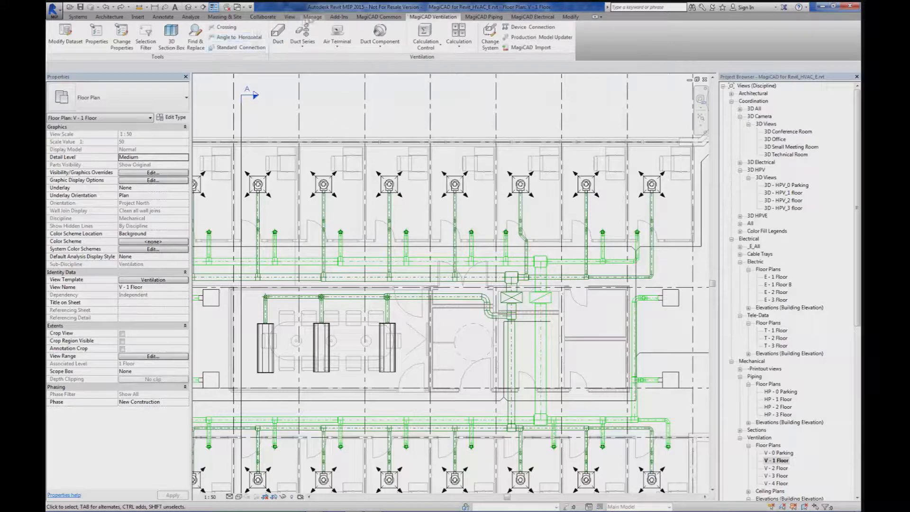
Open the shared parameters editor on the MagiCAD parameter group
click(312, 16)
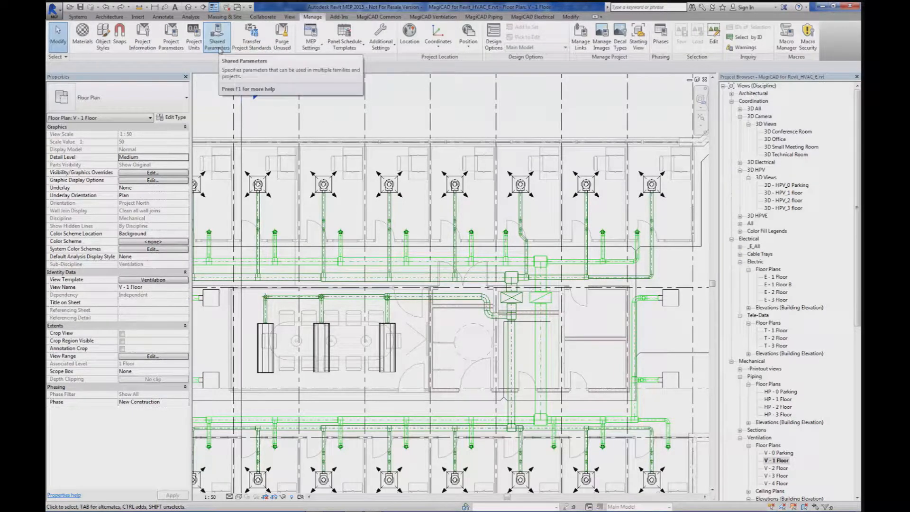
click(217, 35)
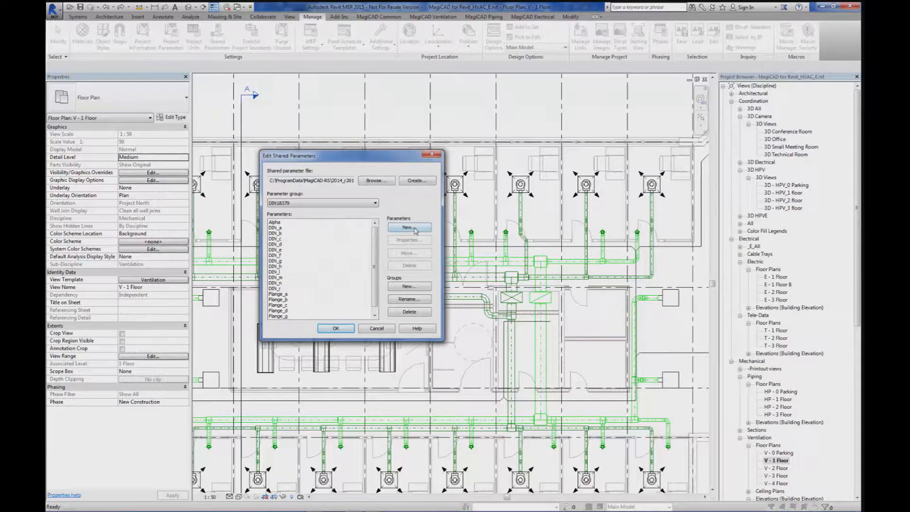
click(374, 202)
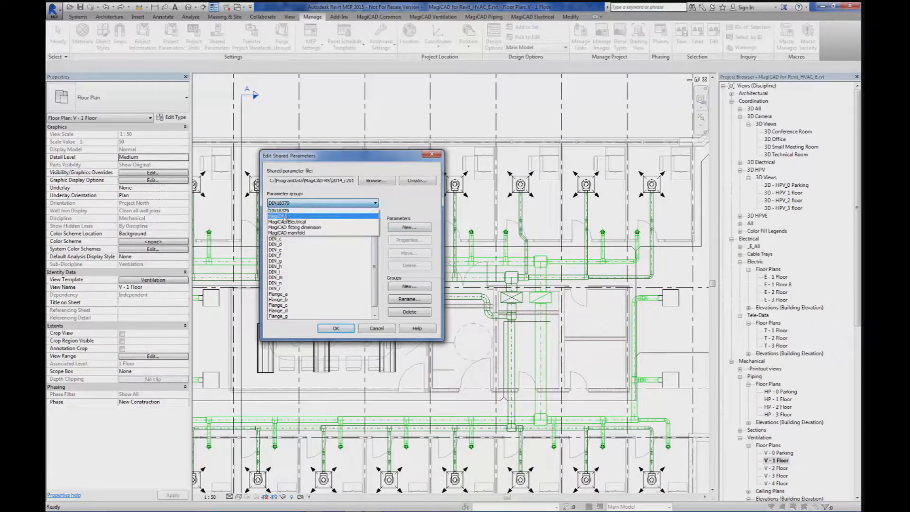
click(284, 216)
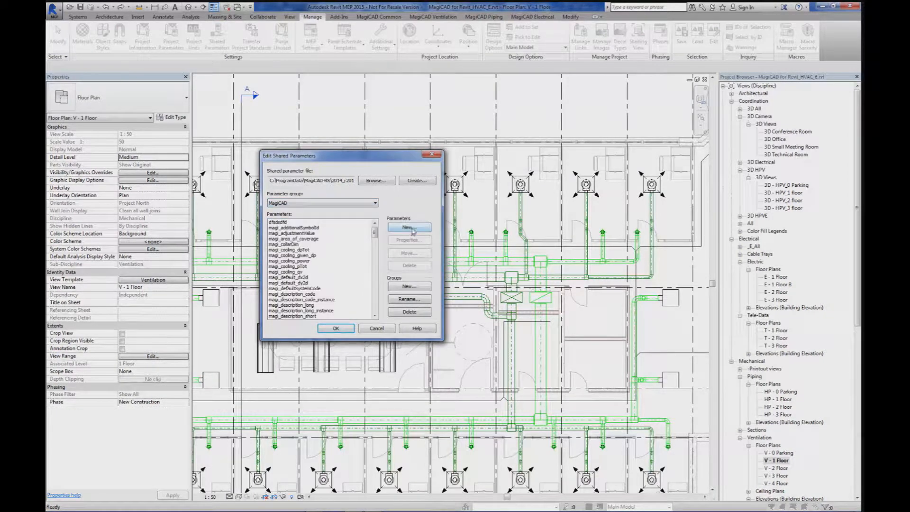
Add a 'Total Sound Level' Number parameter to the MagiCAD group and confirm
click(409, 227)
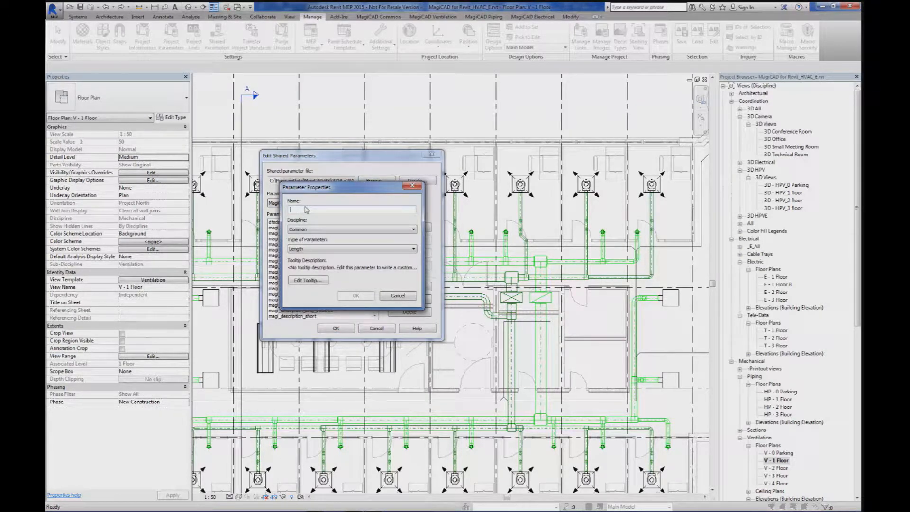
text(a)
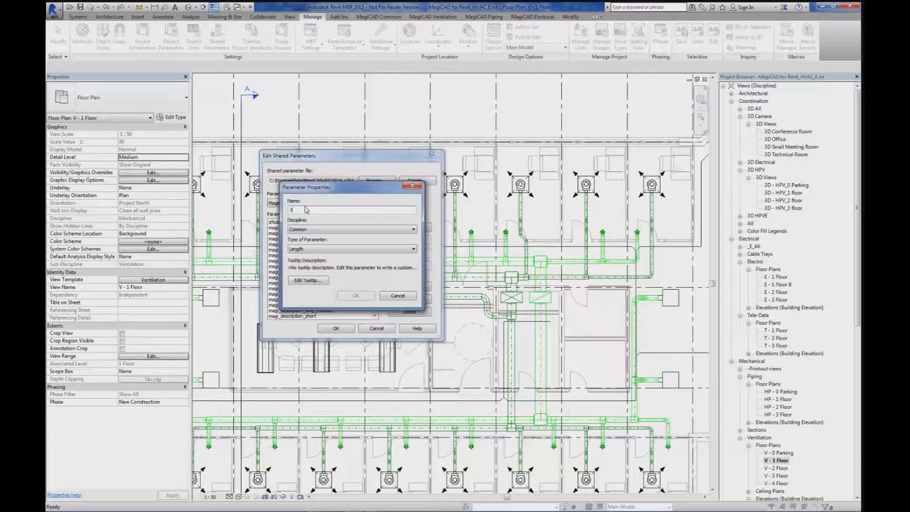
text(Toto)
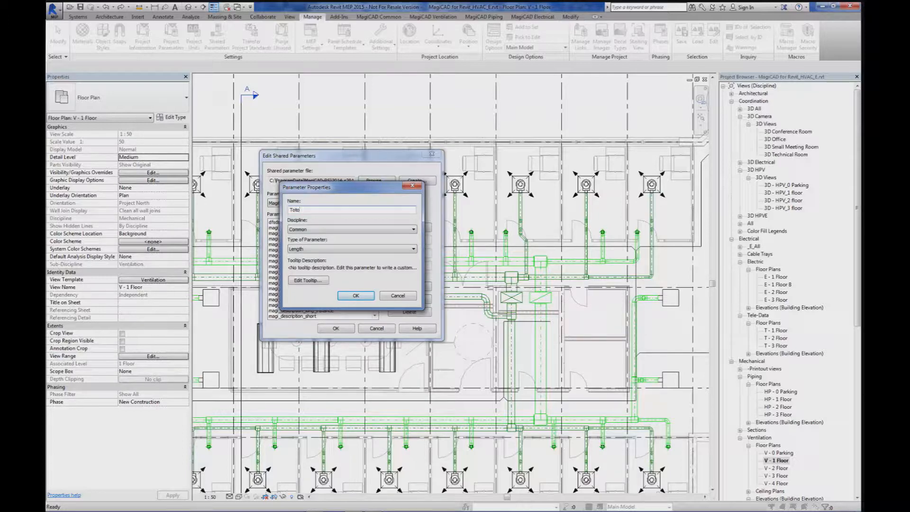
text(Total)
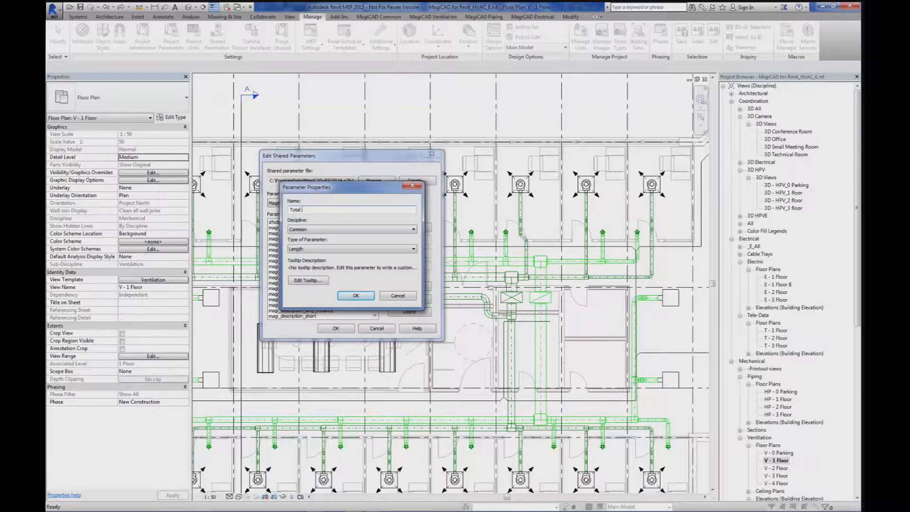
text(Sound Level)
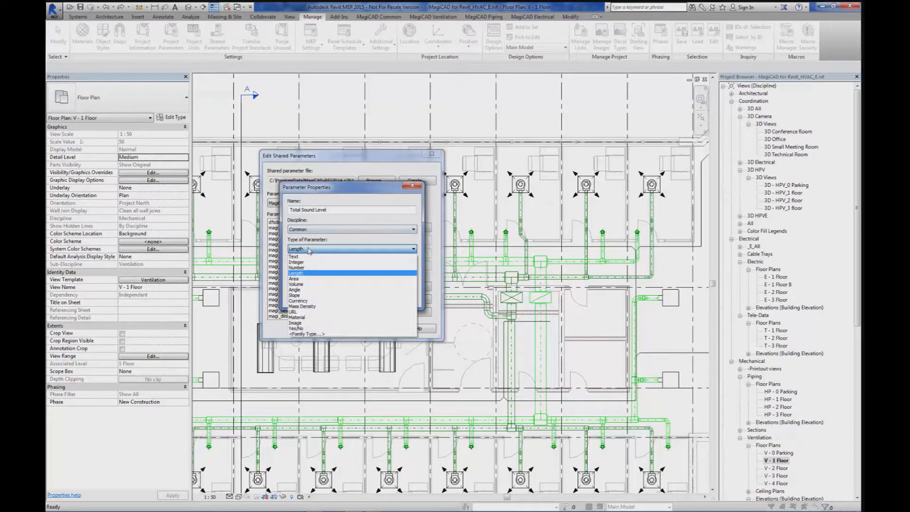
click(297, 268)
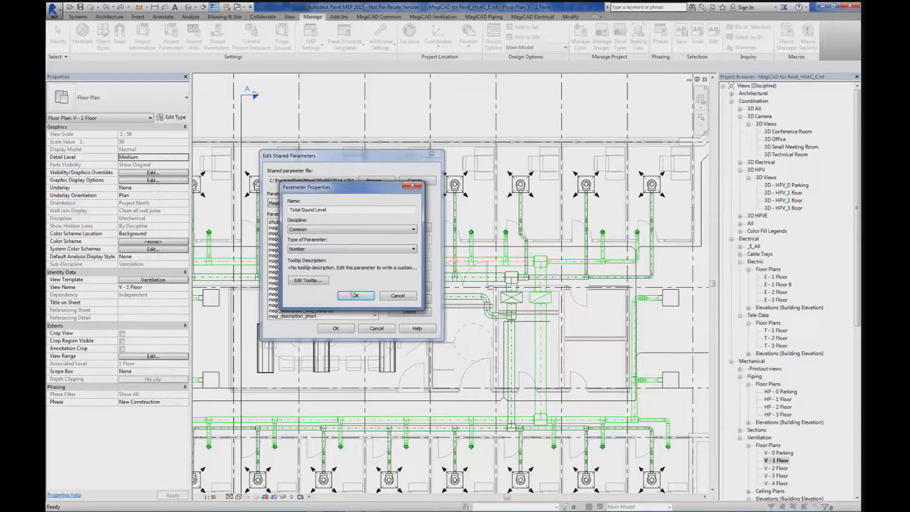
click(354, 295)
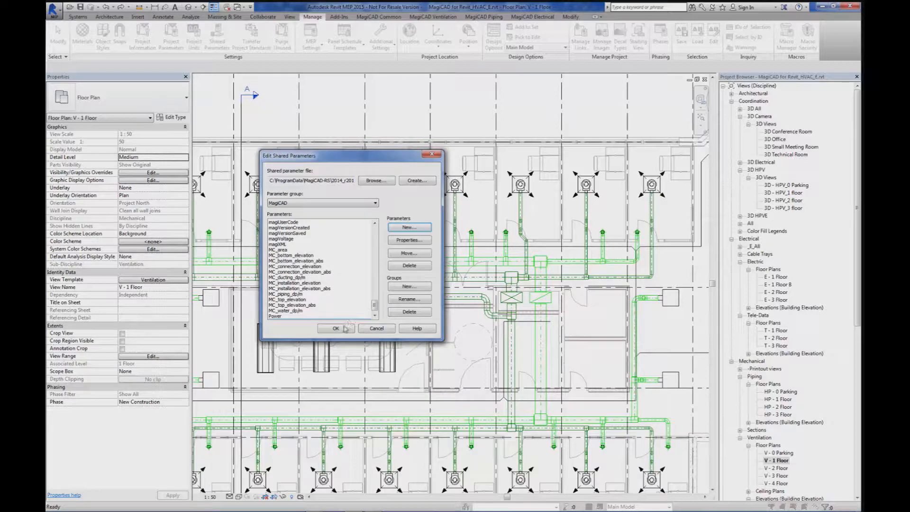
click(336, 328)
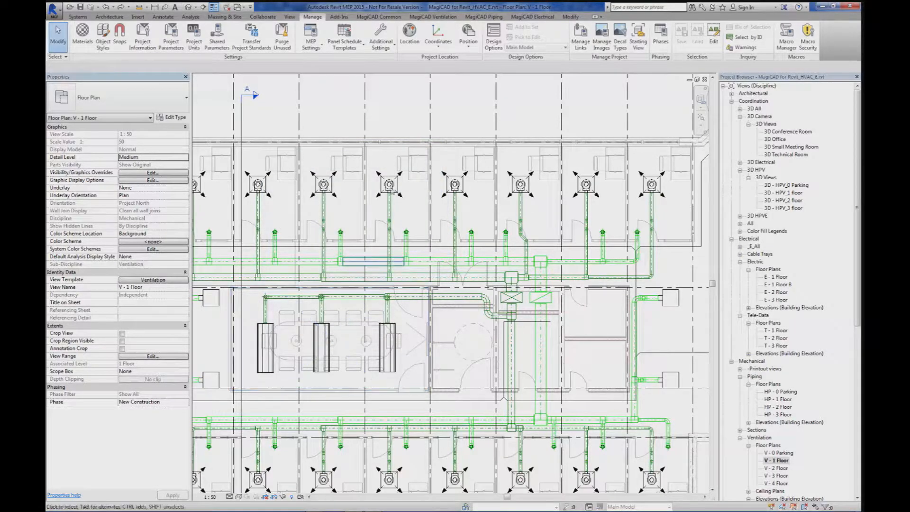
mouse_move(171, 35)
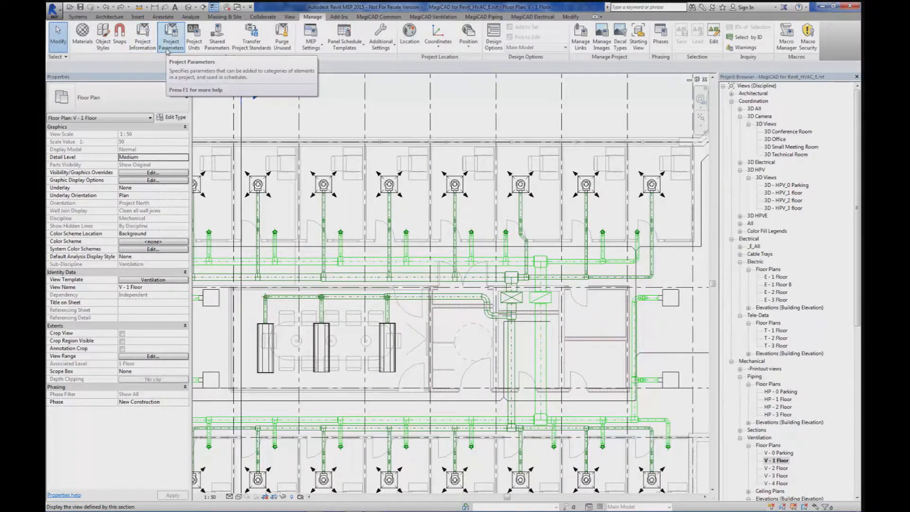
Pick the shared Total Sound Level parameter from the MagiCAD group for a new project parameter
click(170, 35)
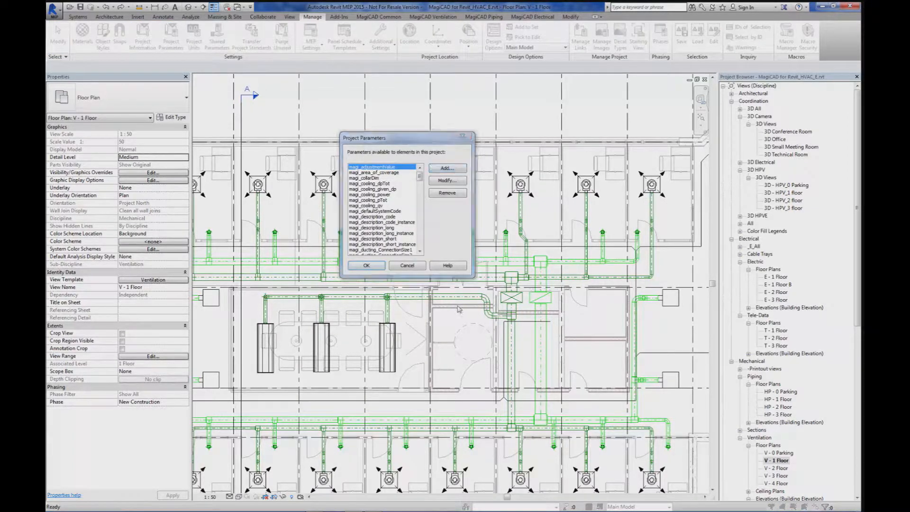
click(446, 167)
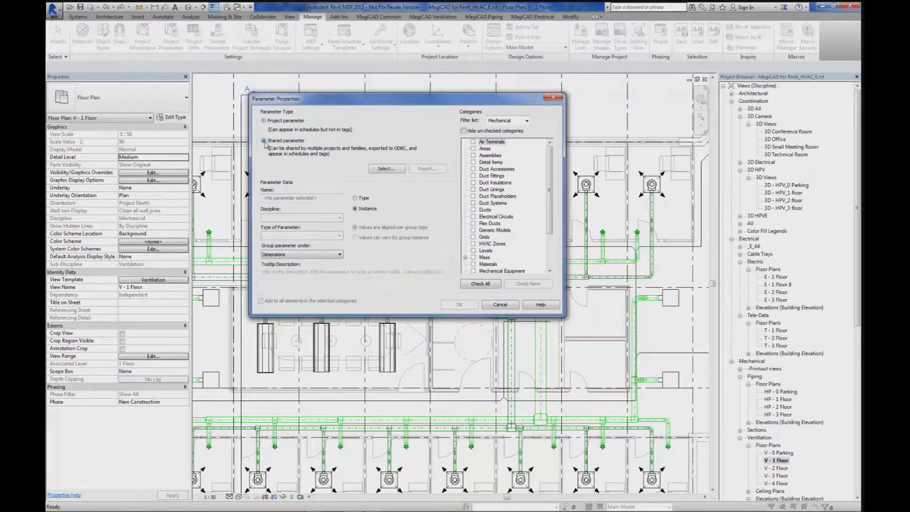
click(386, 168)
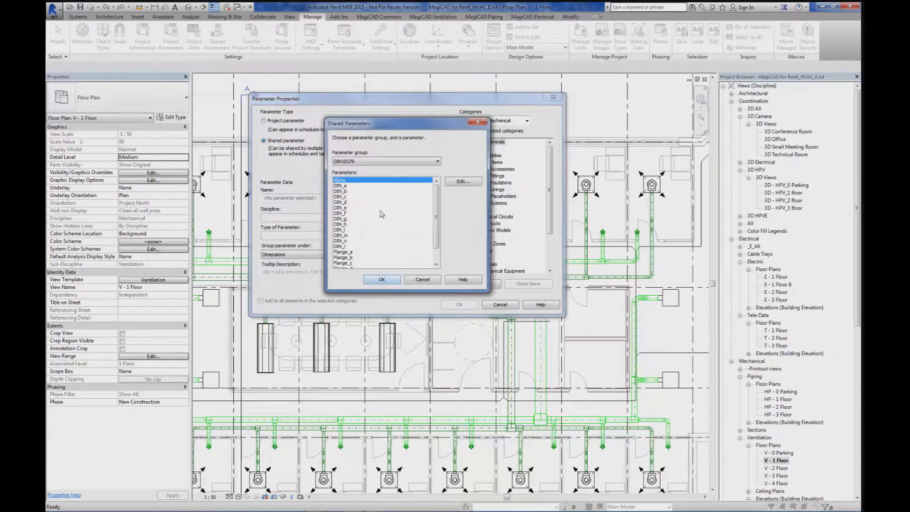
click(386, 161)
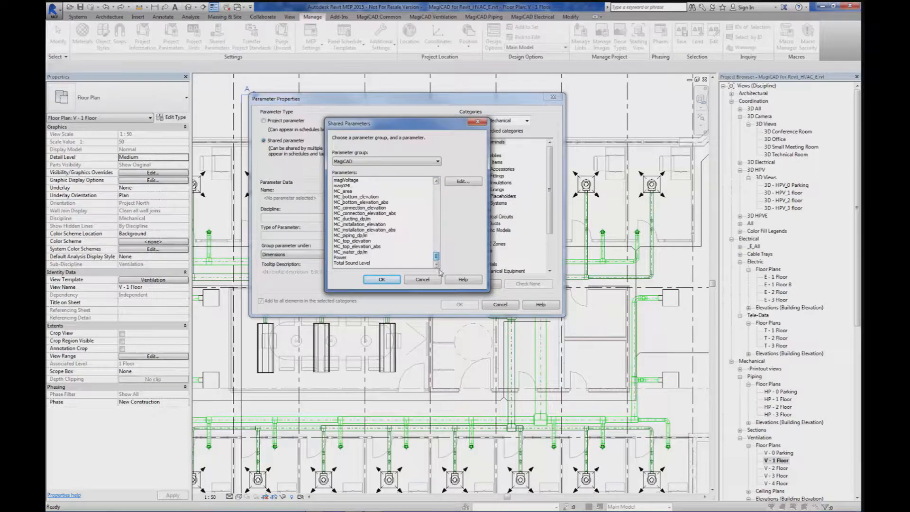
click(351, 263)
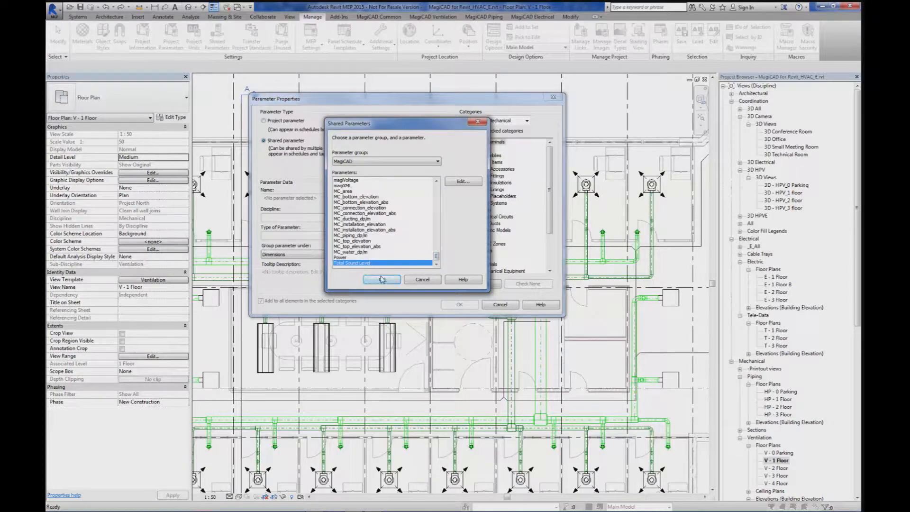
click(381, 279)
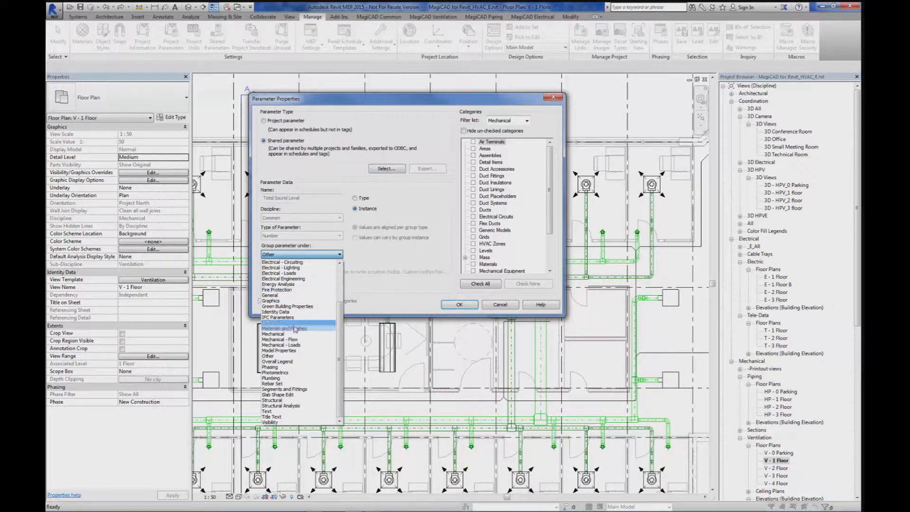
Group the parameter under Mechanical, apply it to Spaces, and finish
click(273, 334)
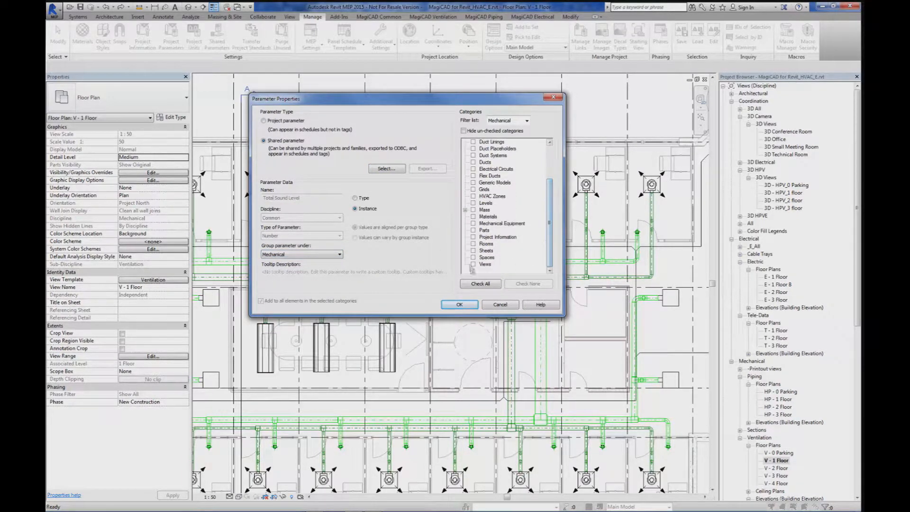
click(474, 256)
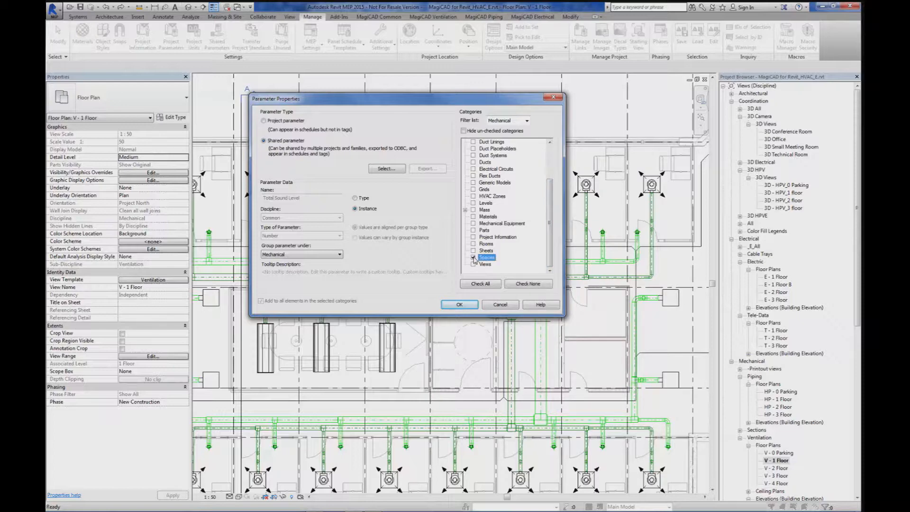
click(460, 304)
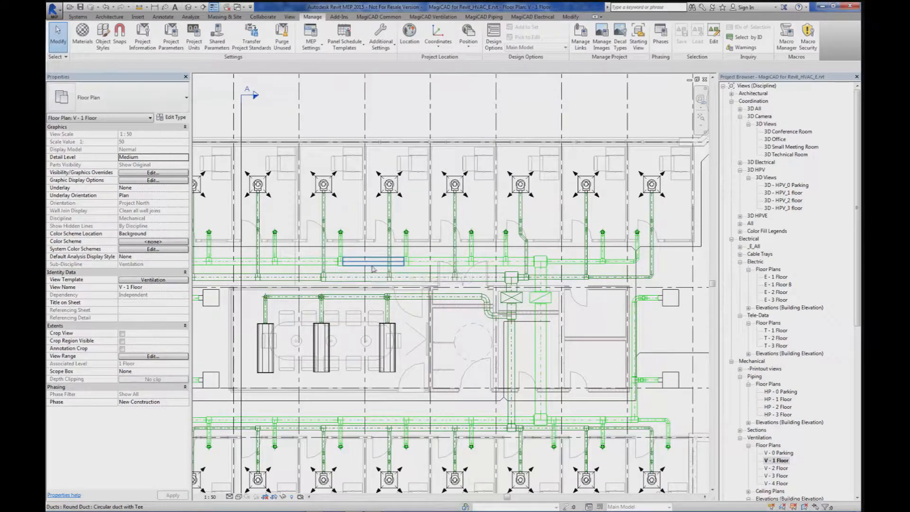
click(322, 184)
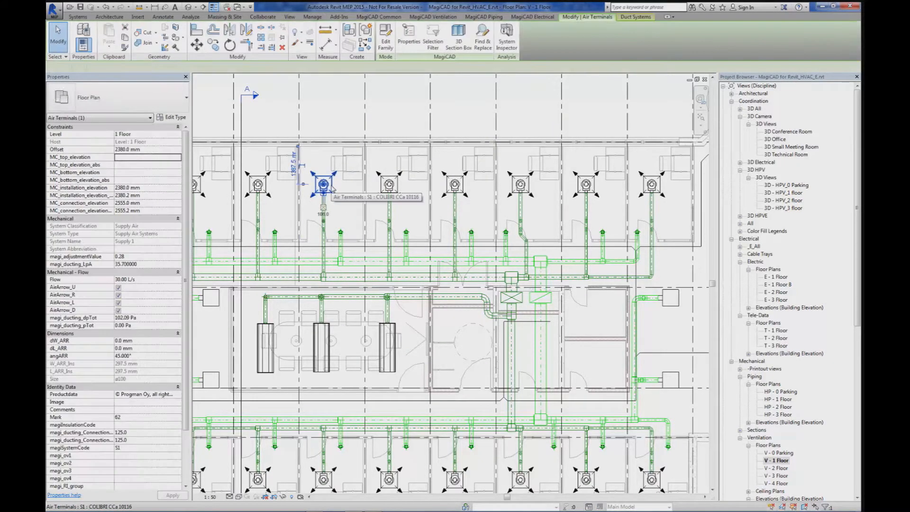
click(323, 184)
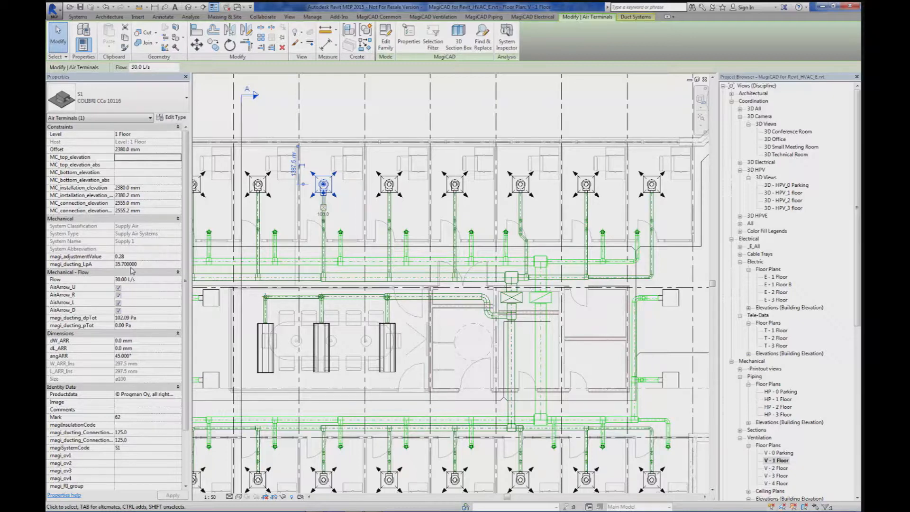
mouse_move(351, 220)
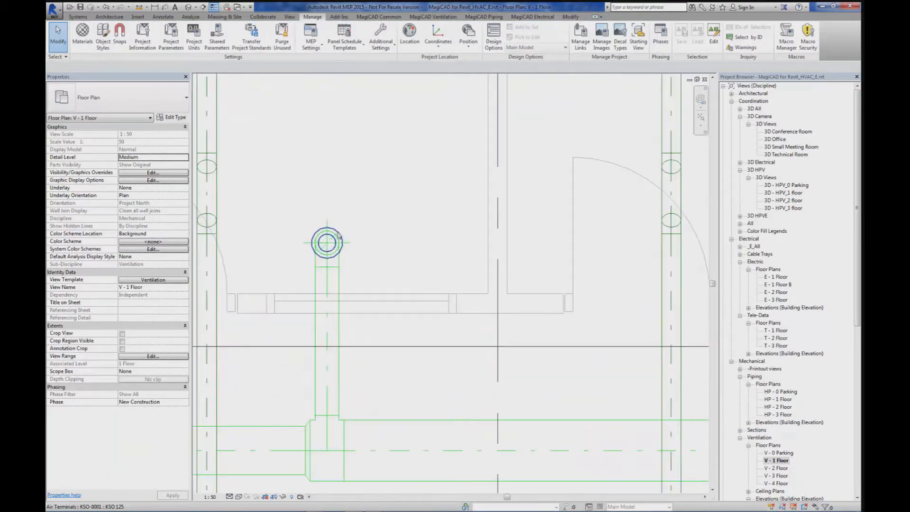
click(327, 243)
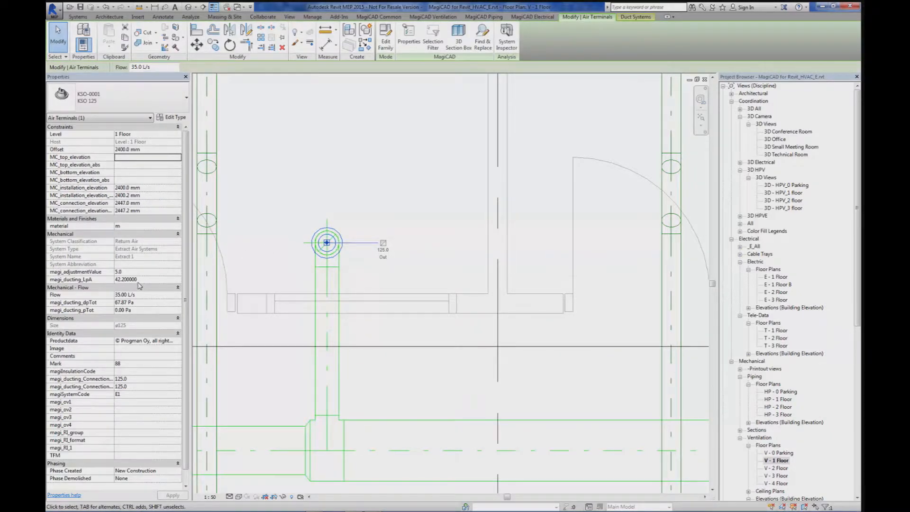
click(312, 16)
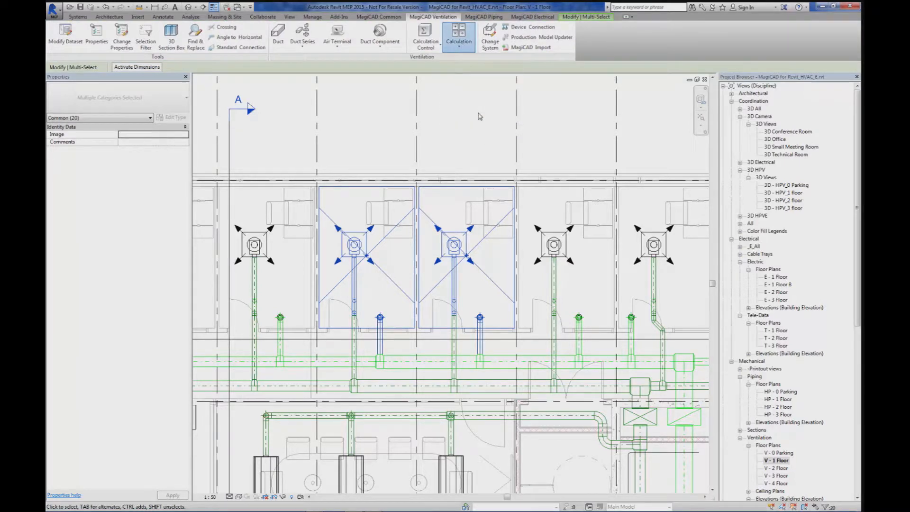
Map Space total sound to Total Sound Level in the Space Tool and run the calculation
click(459, 33)
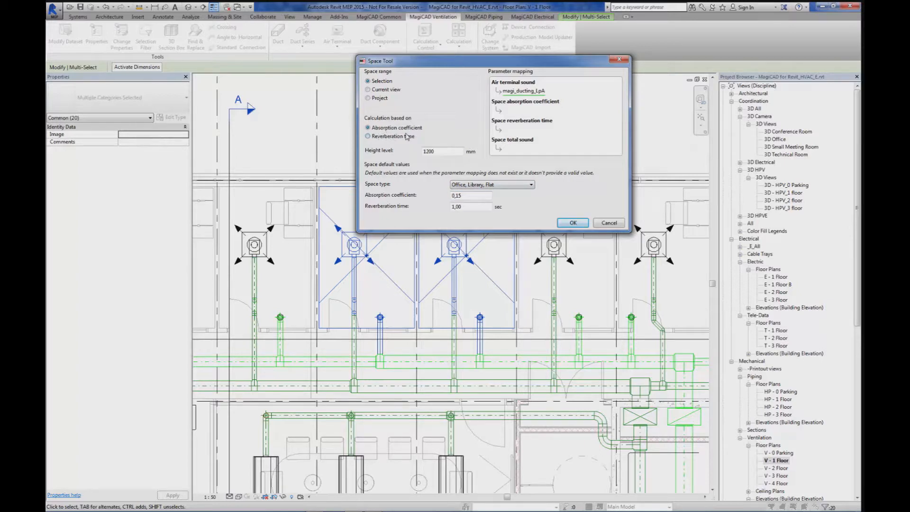
click(541, 148)
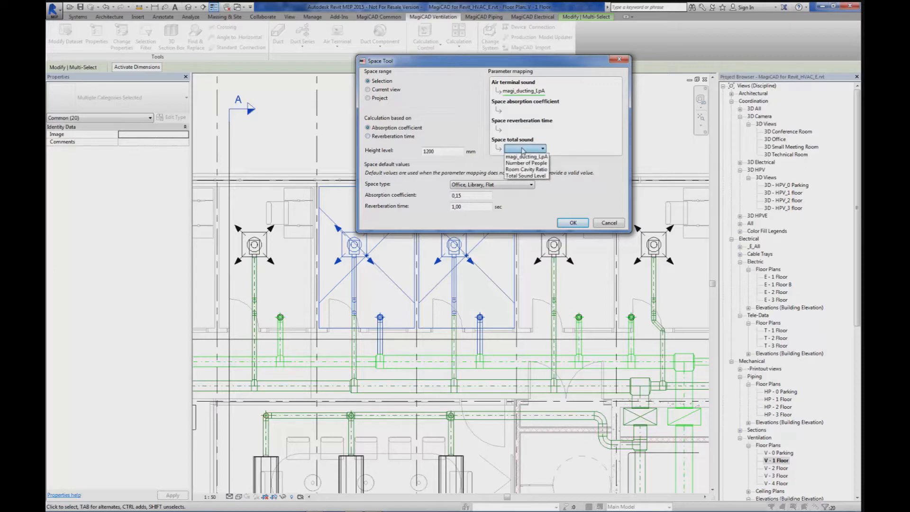
mouse_move(524, 175)
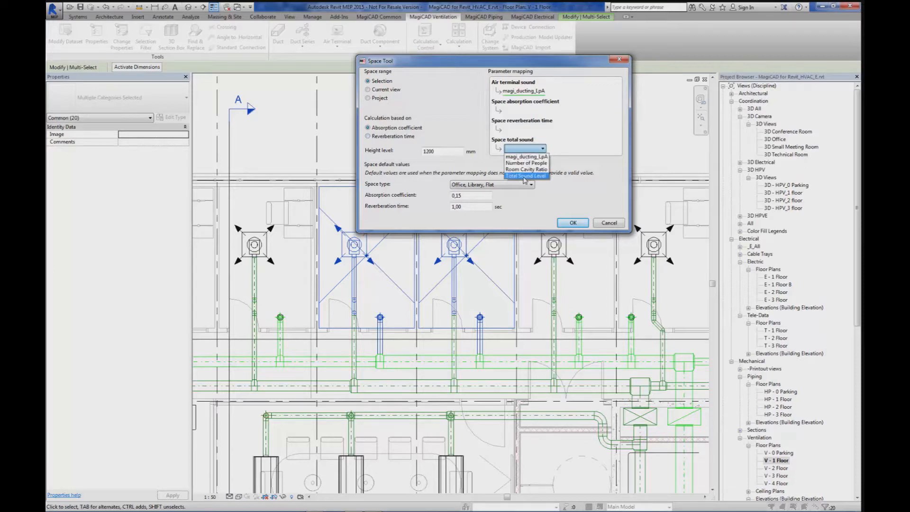
click(525, 176)
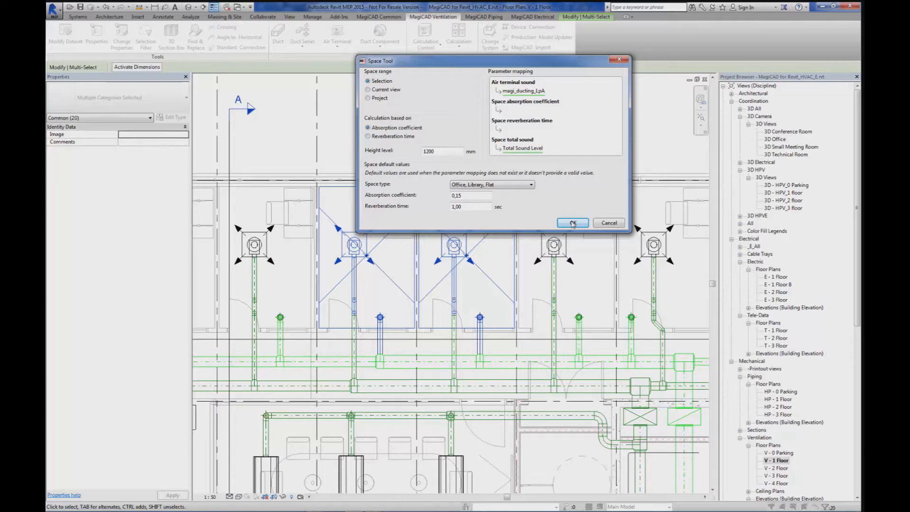
click(571, 222)
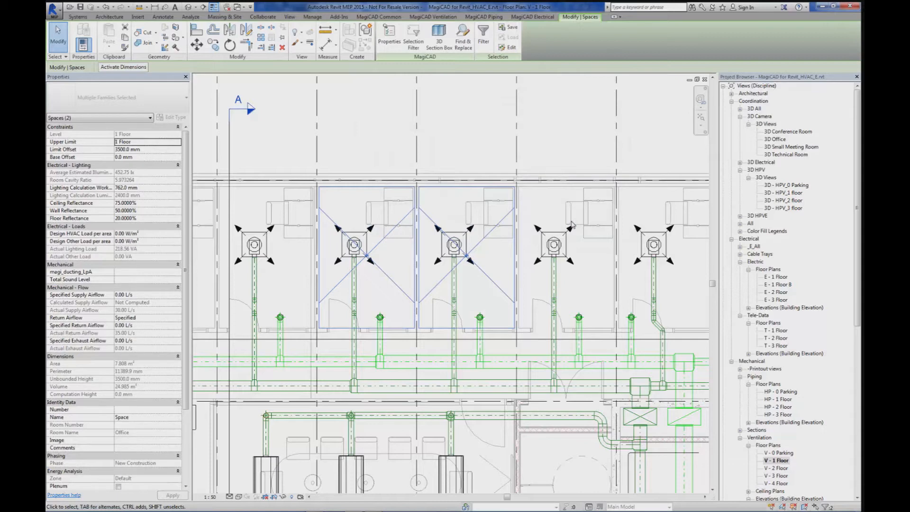